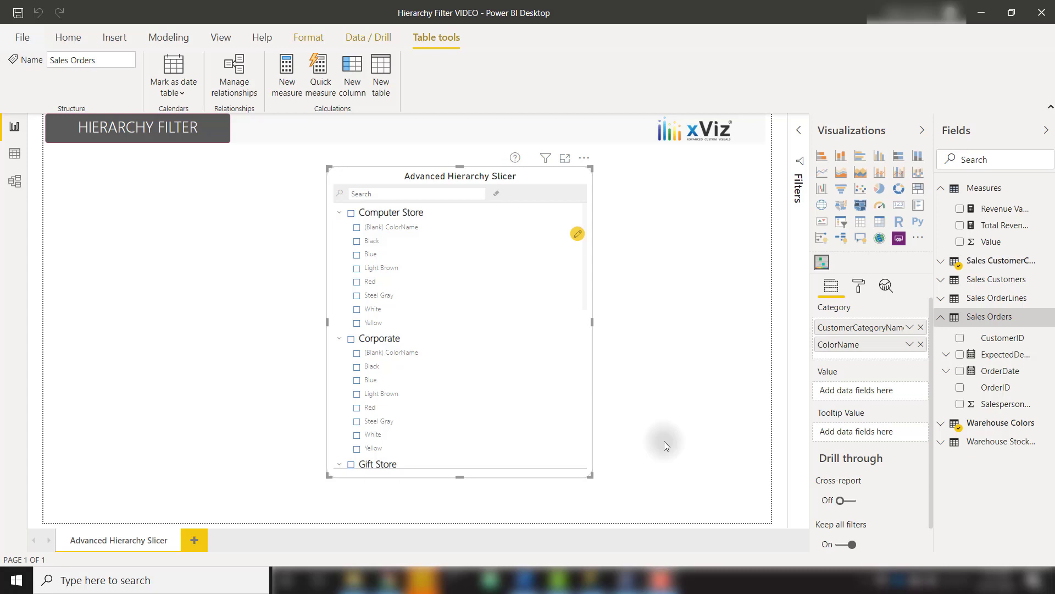
{"action": "mouse_move", "coordinate": [665, 446]}
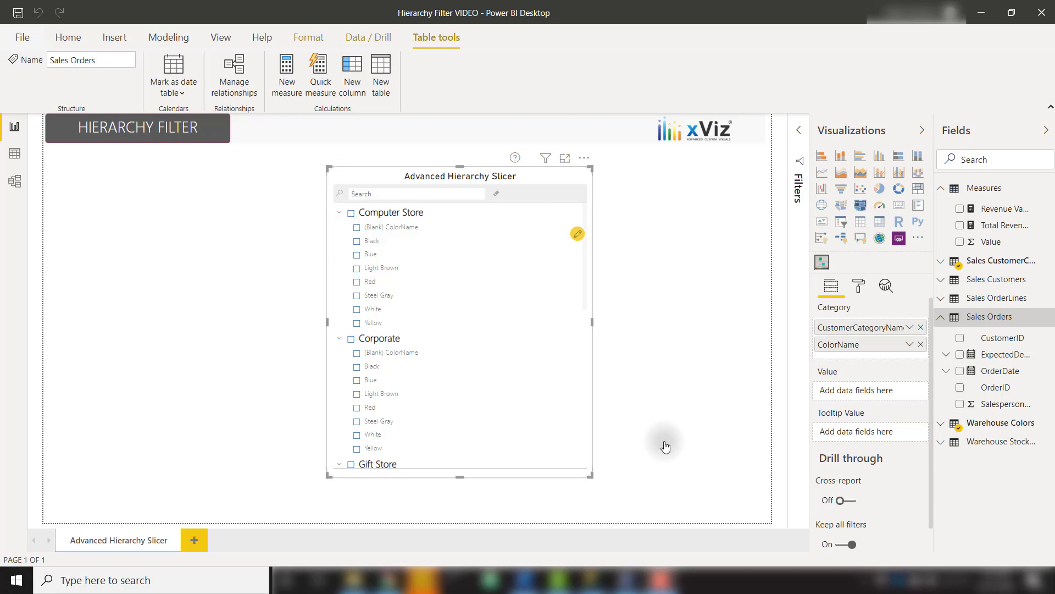
{"action": "mouse_move", "coordinate": [1006, 226]}
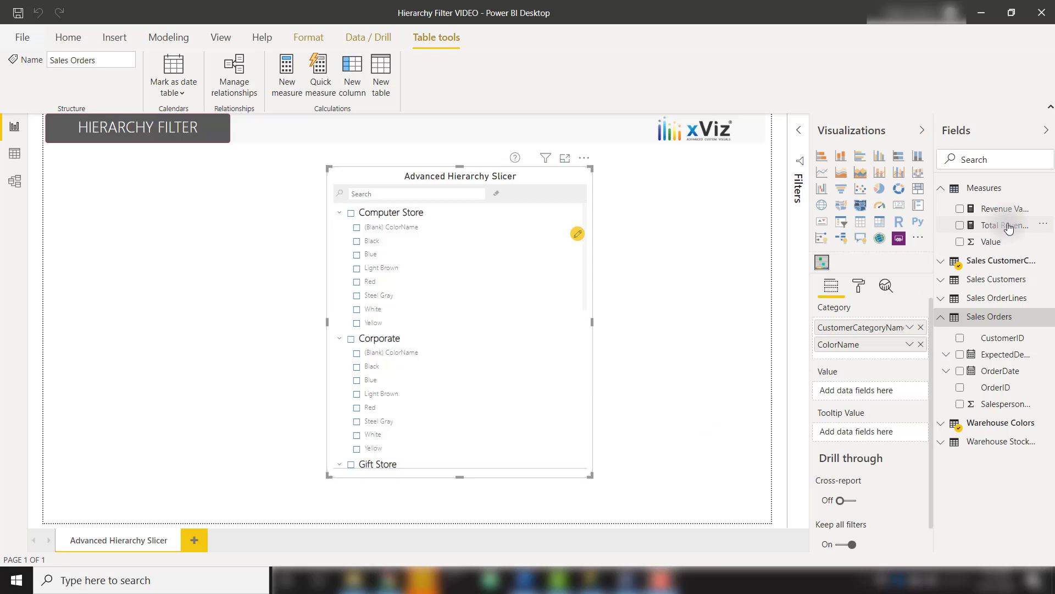
- Show Total Revenue as the value beside each slicer item
{"action": "left_click", "coordinate": [961, 224]}
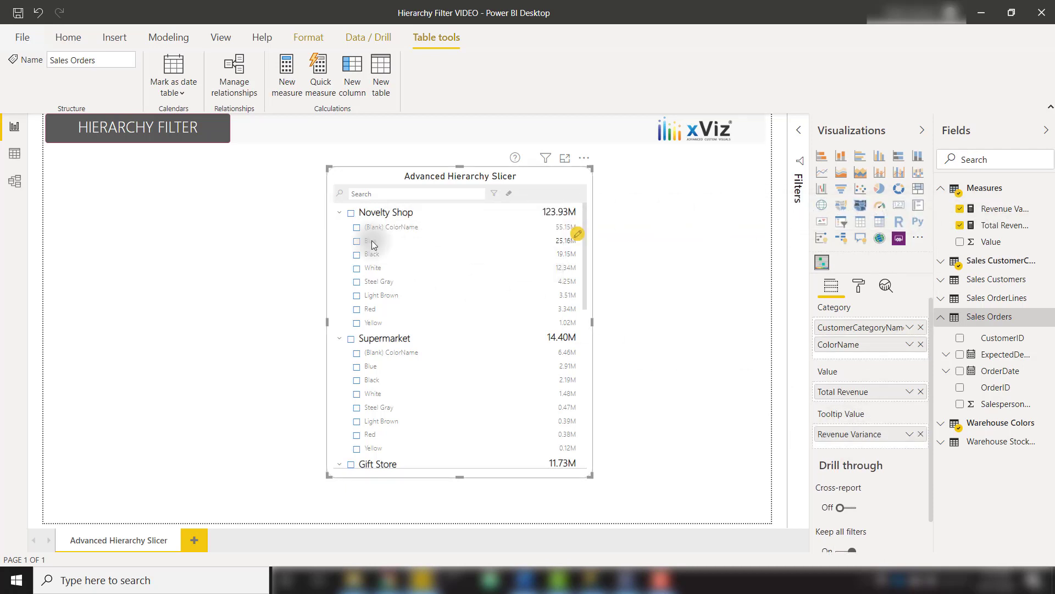
{"action": "mouse_move", "coordinate": [373, 241]}
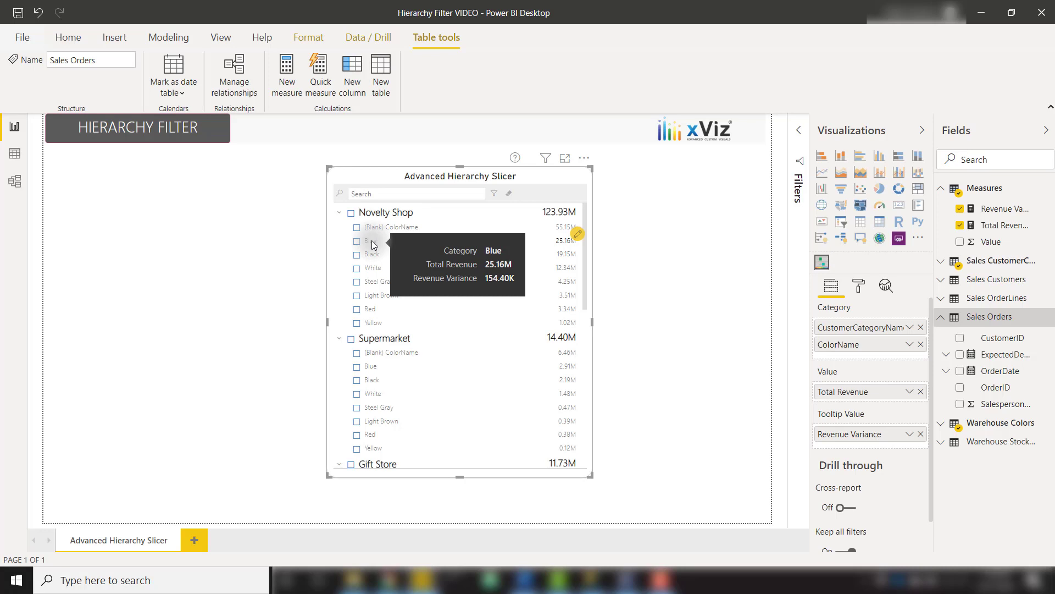
{"action": "mouse_move", "coordinate": [583, 238]}
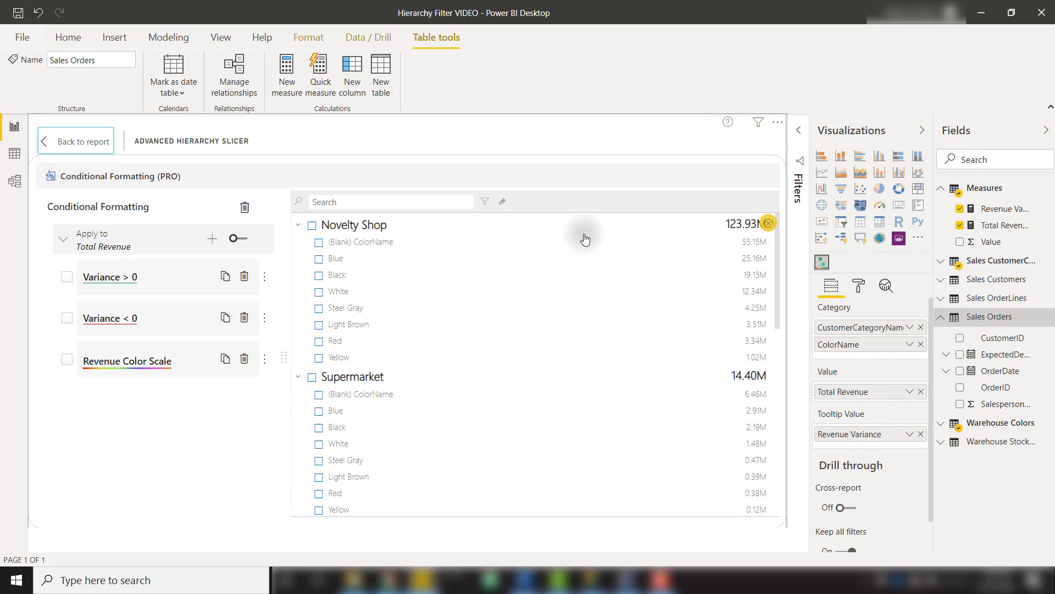
{"action": "mouse_move", "coordinate": [175, 212]}
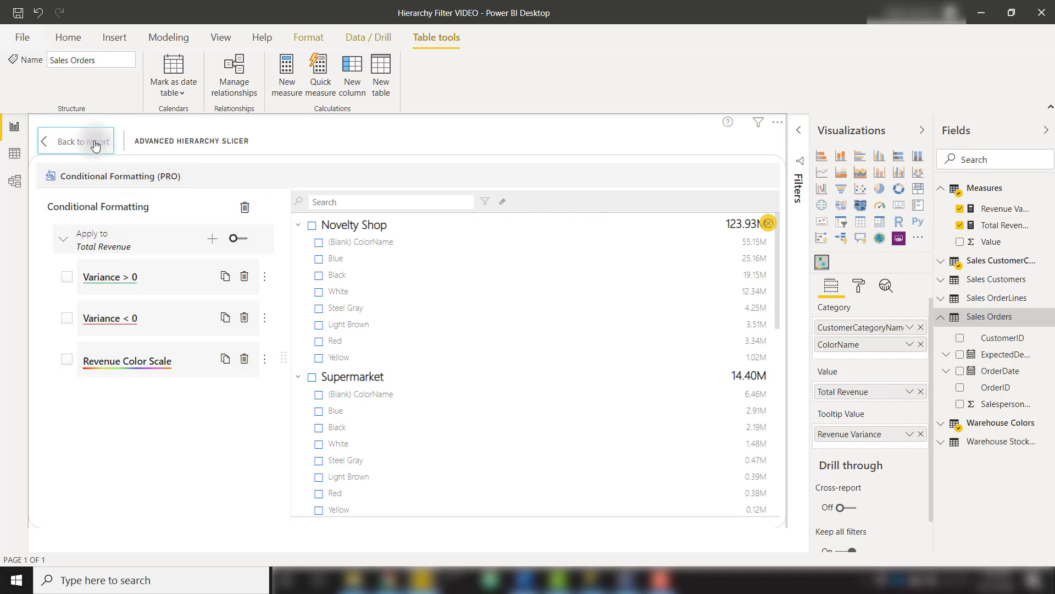
{"action": "left_click", "coordinate": [75, 140]}
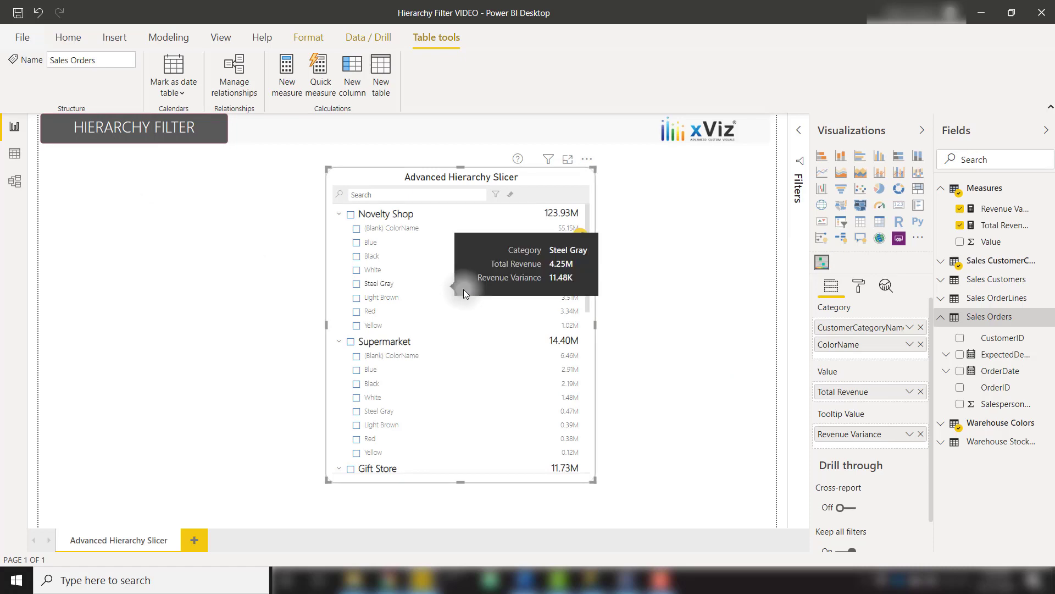
- Bring up the slicer's context options to reach conditional colouring of item names
{"action": "right_click", "coordinate": [395, 229]}
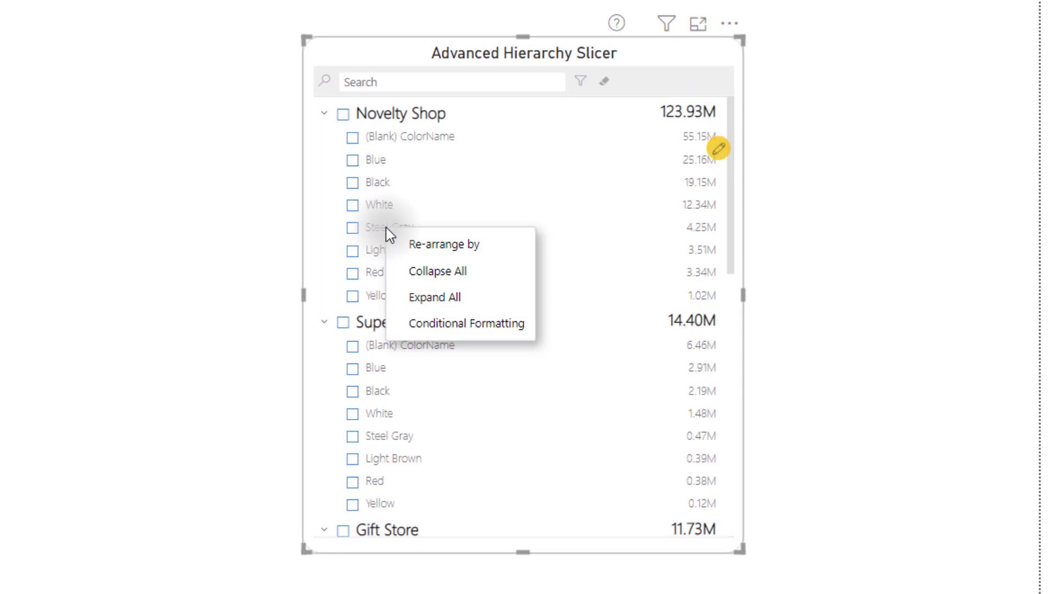
{"action": "mouse_move", "coordinate": [478, 275]}
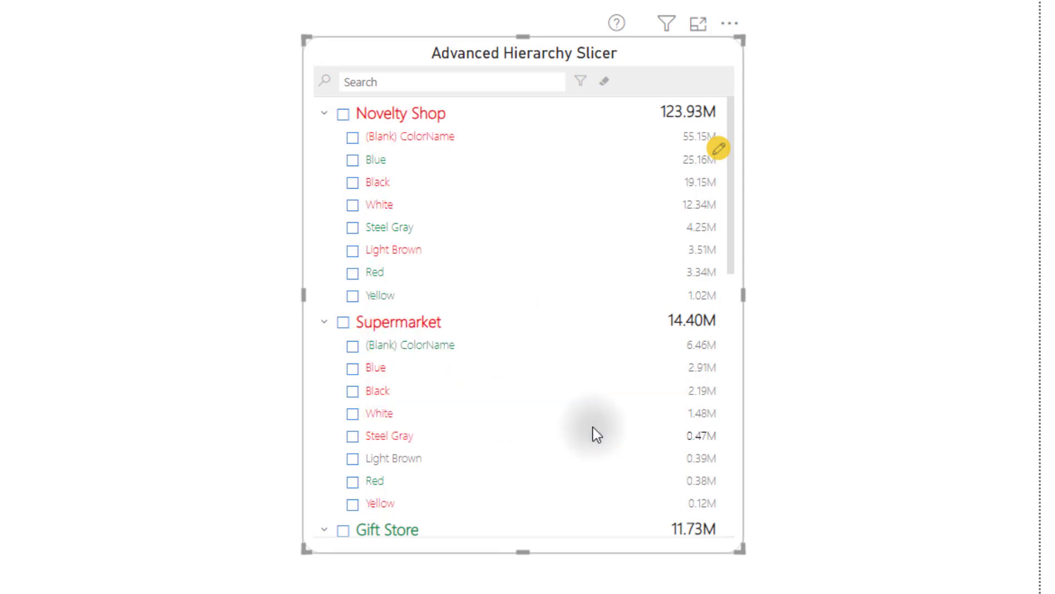
{"action": "mouse_move", "coordinate": [456, 186]}
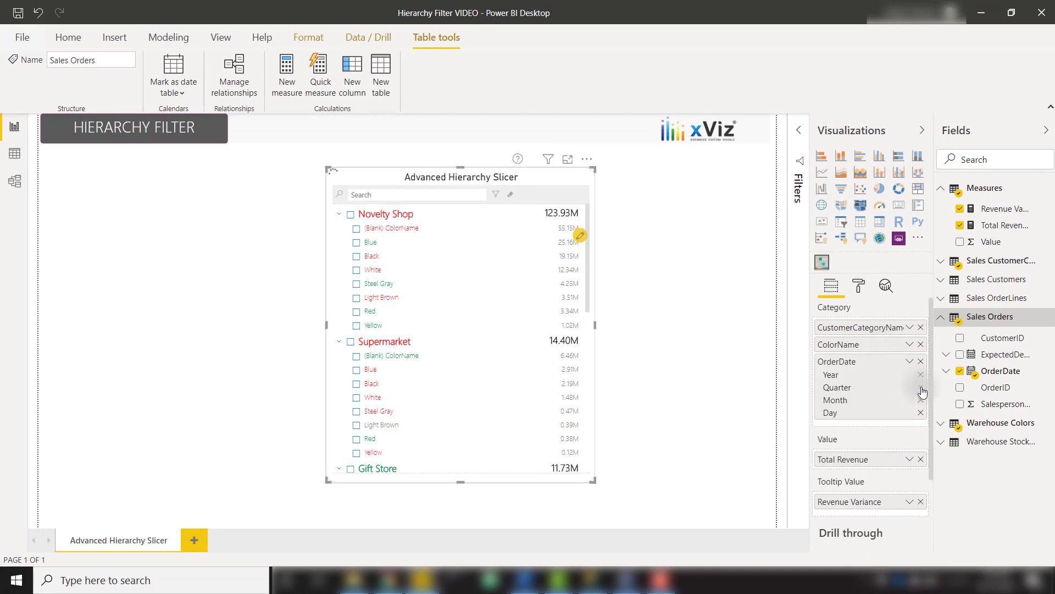
- Remove the Quarter level so OrderDate keeps only Year and Month in the hierarchy
{"action": "left_click", "coordinate": [921, 390]}
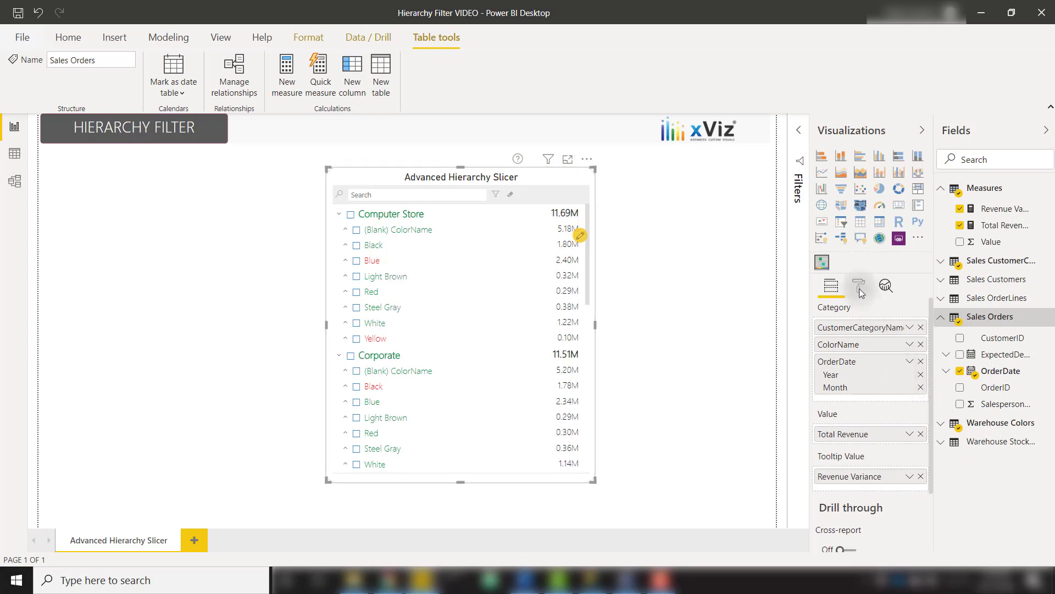
- Reach the slicer's Filter Options in the Format pane
{"action": "left_click", "coordinate": [859, 287]}
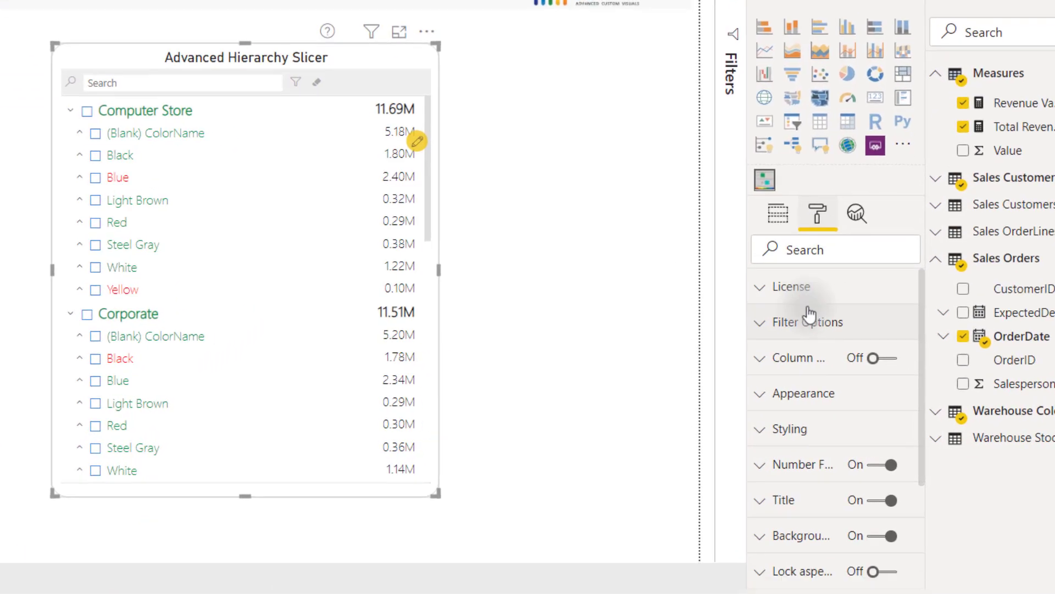
{"action": "left_click", "coordinate": [810, 321]}
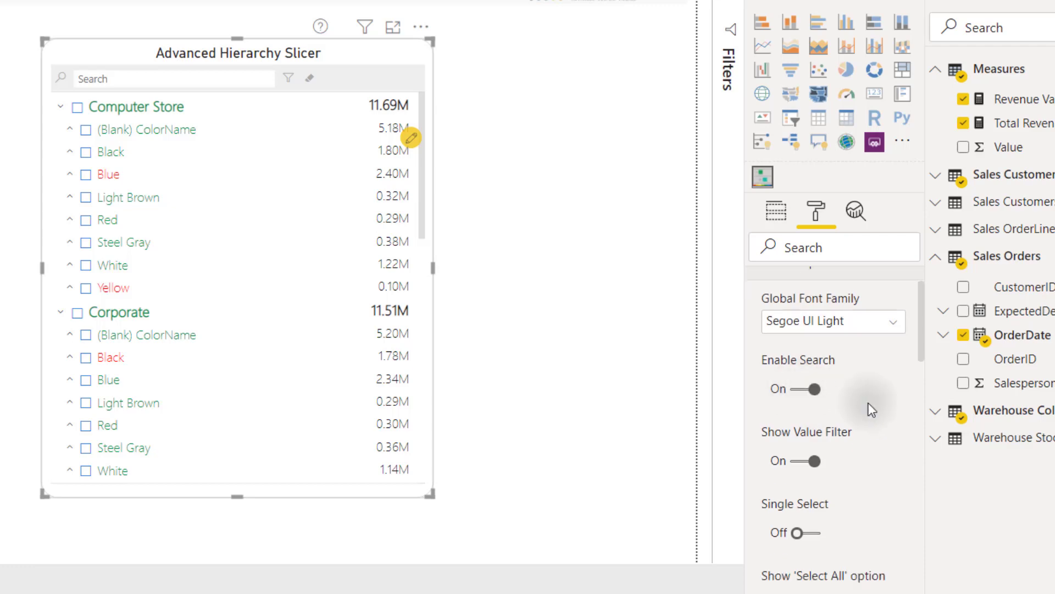
{"action": "scroll", "scroll_direction": "down", "scroll_amount": 3}
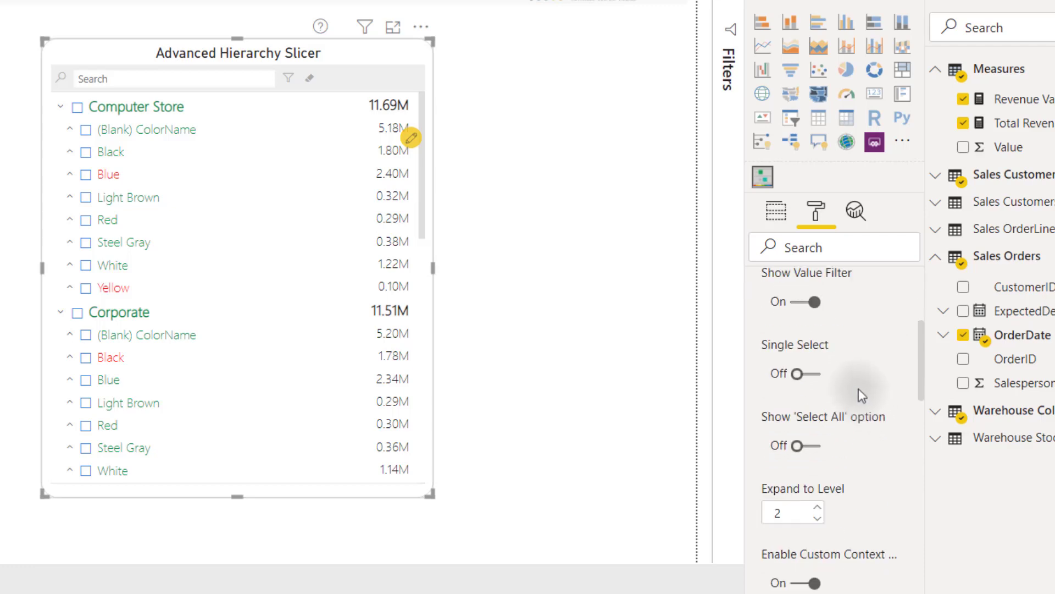
{"action": "scroll", "scroll_direction": "down", "scroll_amount": 3}
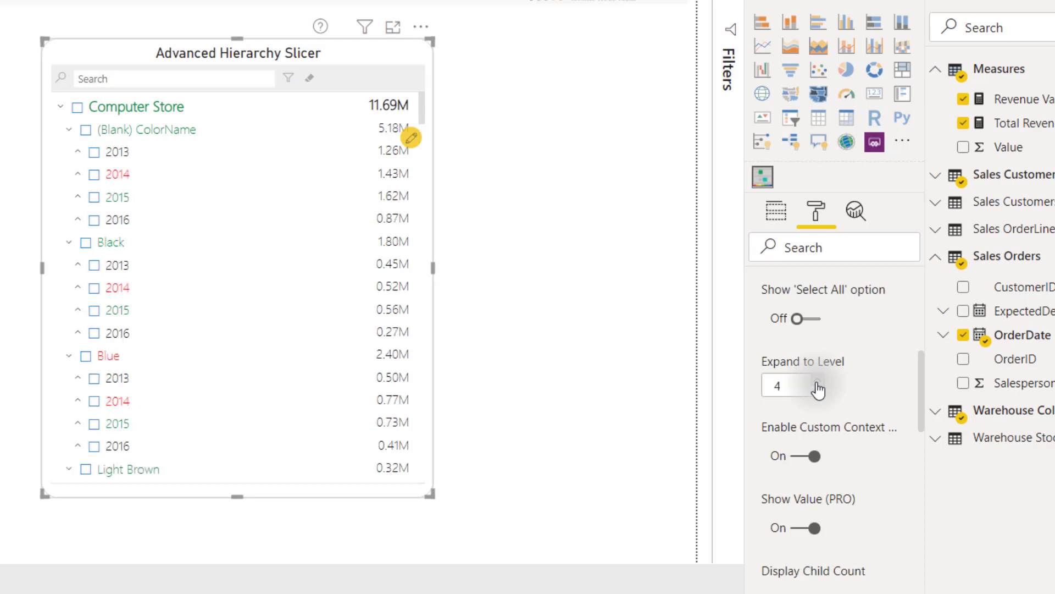
- Try Expand to Level at months and top level, then leave it at 2 showing colour names
{"action": "left_click", "coordinate": [77, 152]}
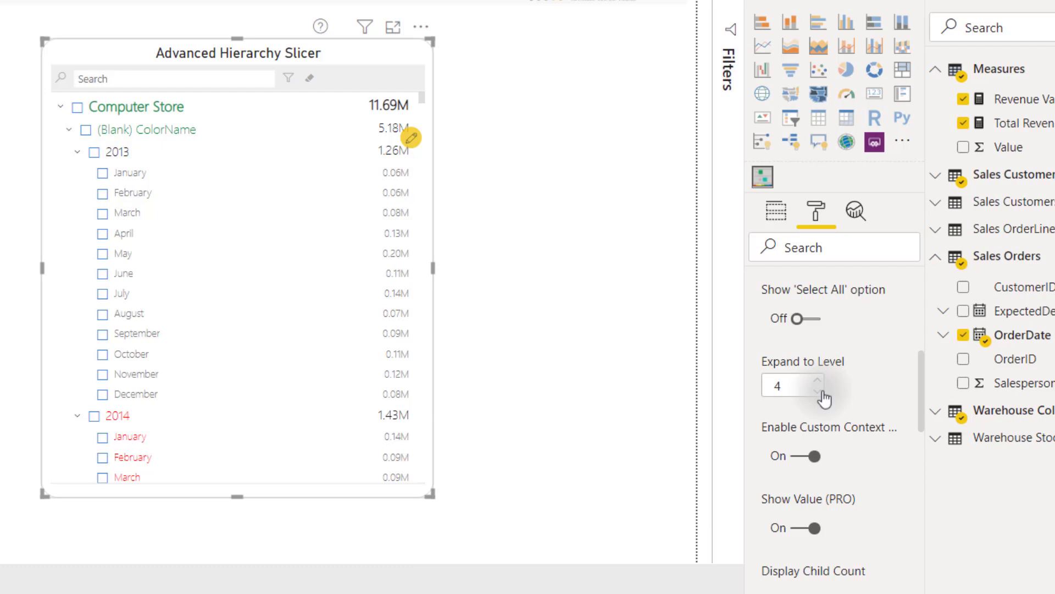
{"action": "left_click", "coordinate": [819, 393]}
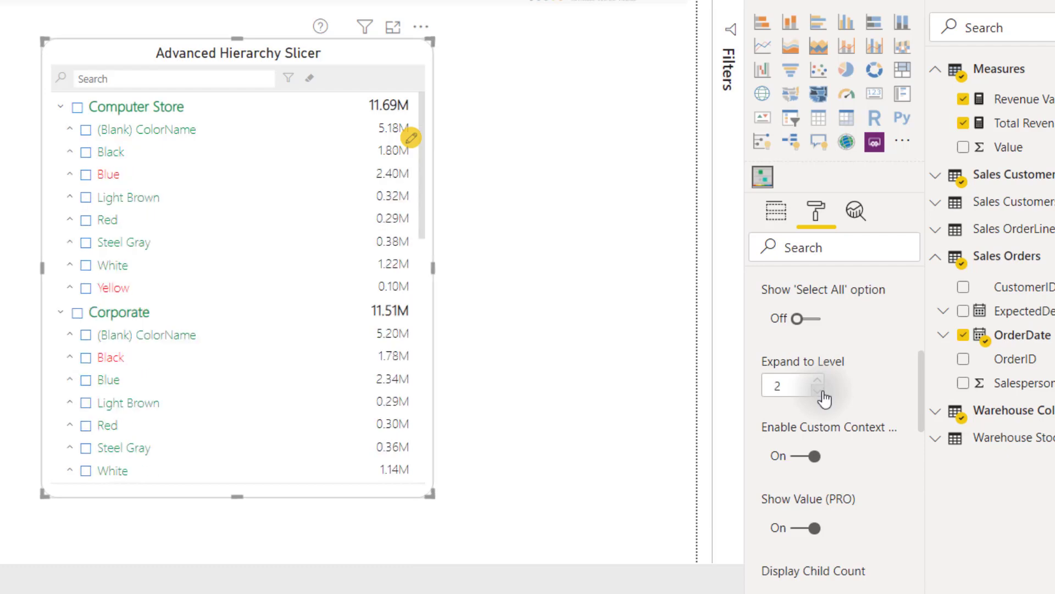
{"action": "left_click", "coordinate": [817, 394]}
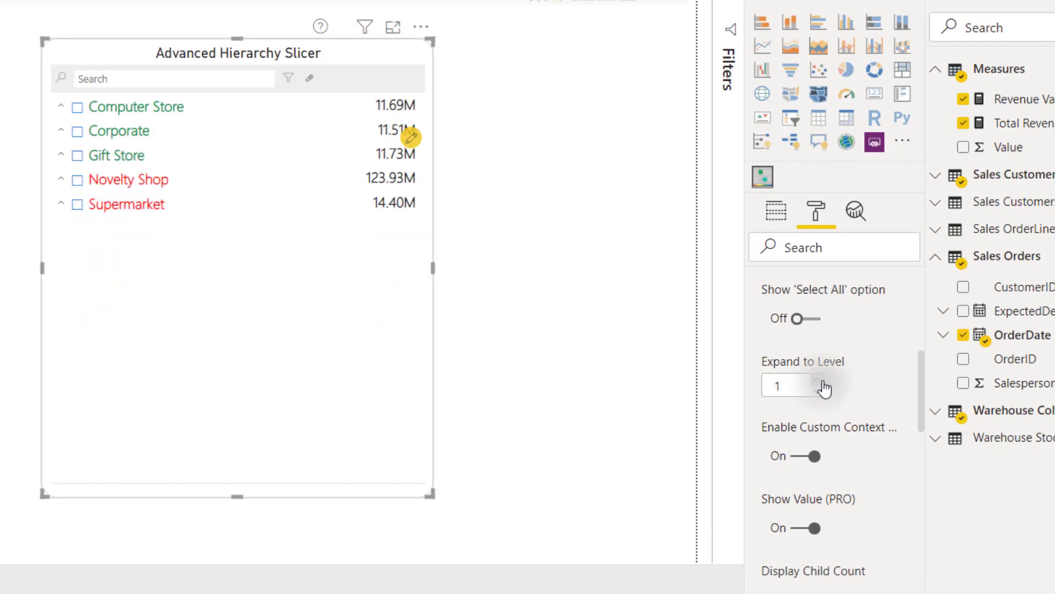
{"action": "left_click", "coordinate": [815, 380]}
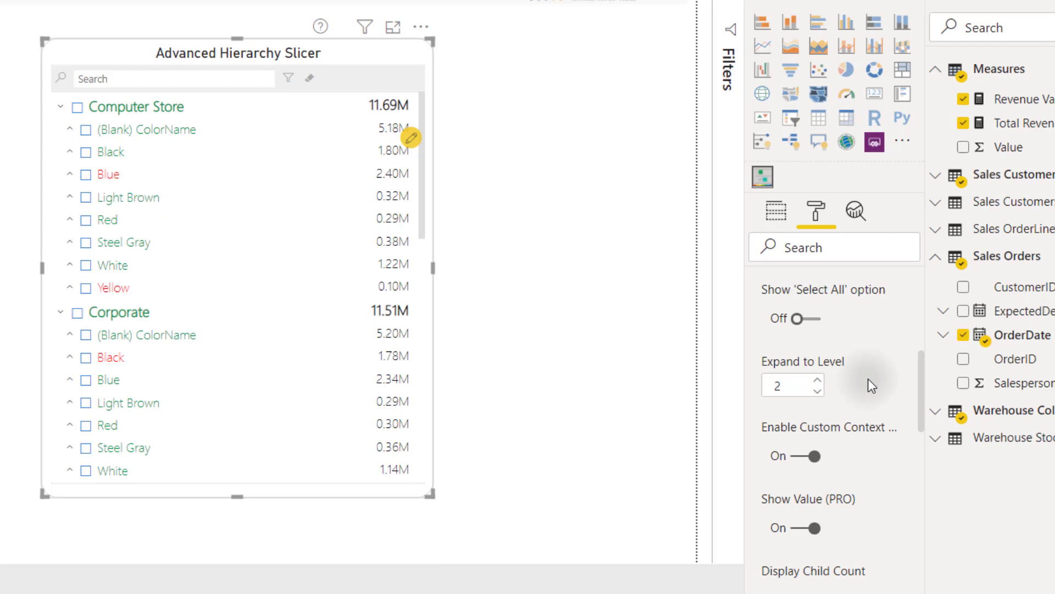
- Set Hide Blanks to Value + Category so blank colour entries disappear
{"action": "scroll", "scroll_direction": "down", "scroll_amount": 3}
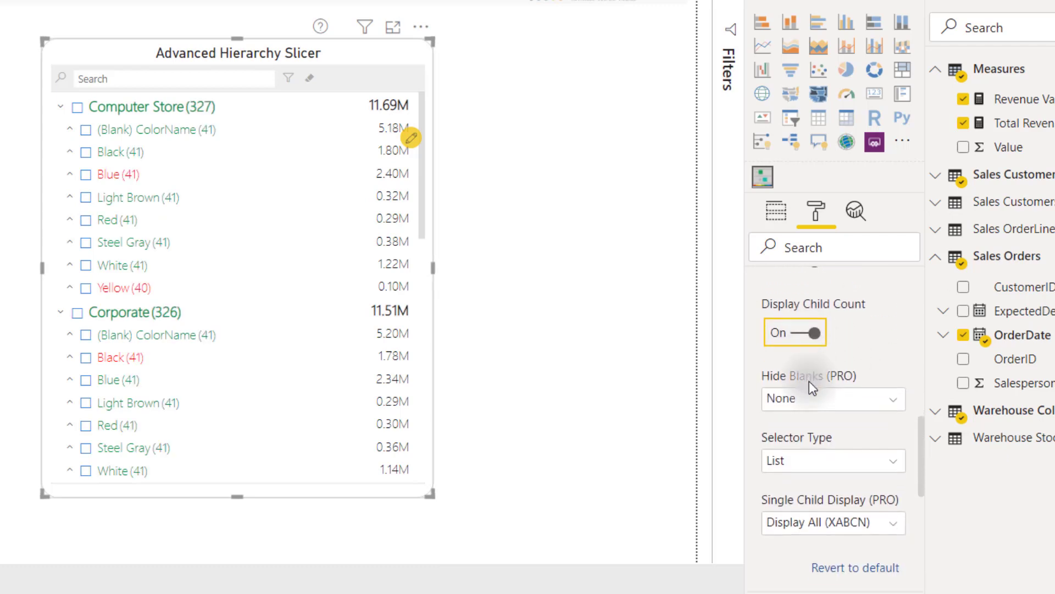
{"action": "mouse_move", "coordinate": [812, 400]}
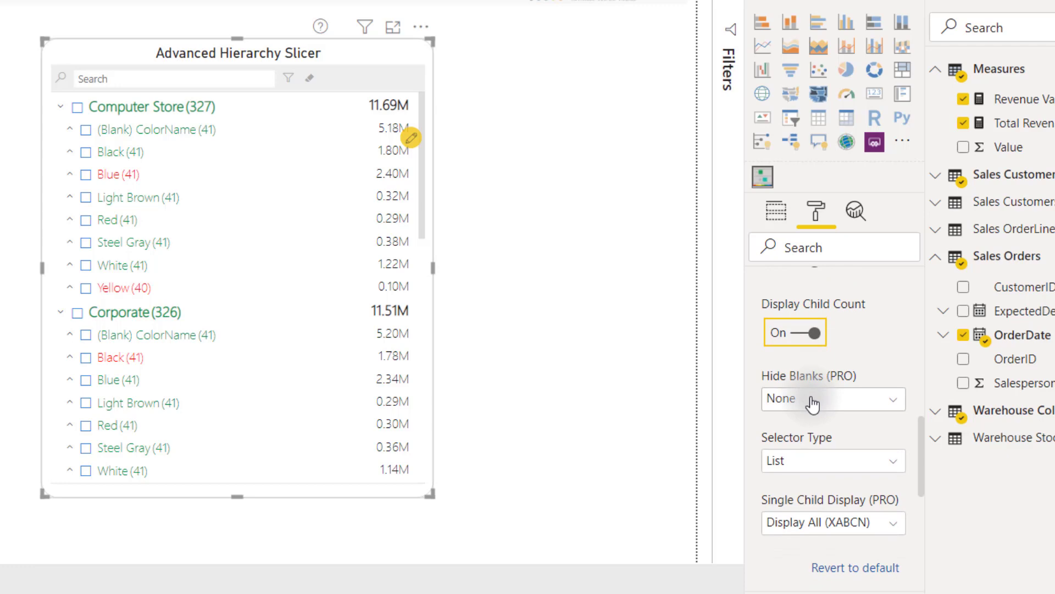
{"action": "mouse_move", "coordinate": [205, 166]}
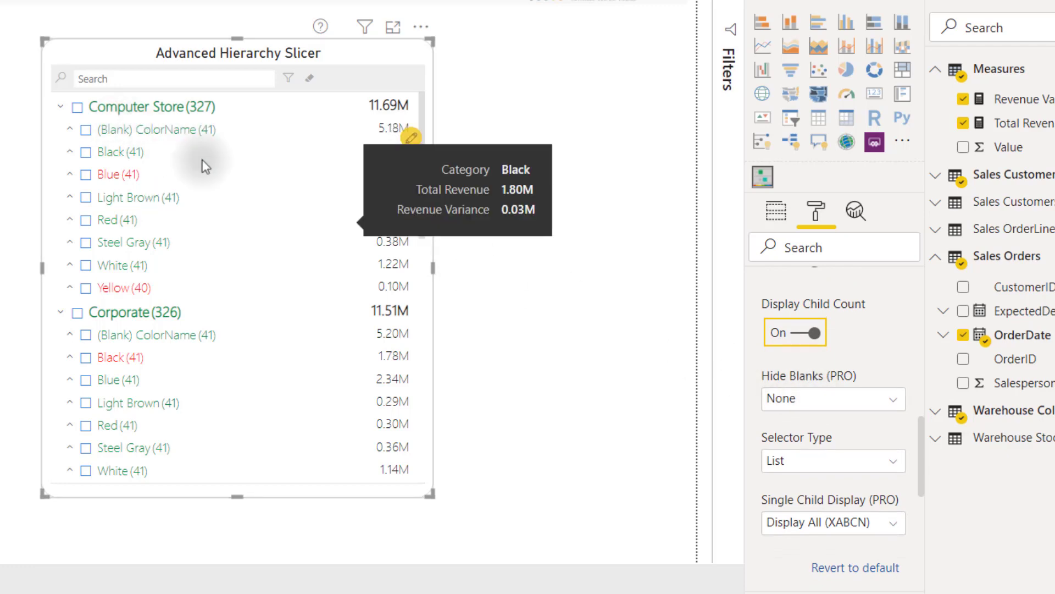
{"action": "left_click", "coordinate": [833, 398]}
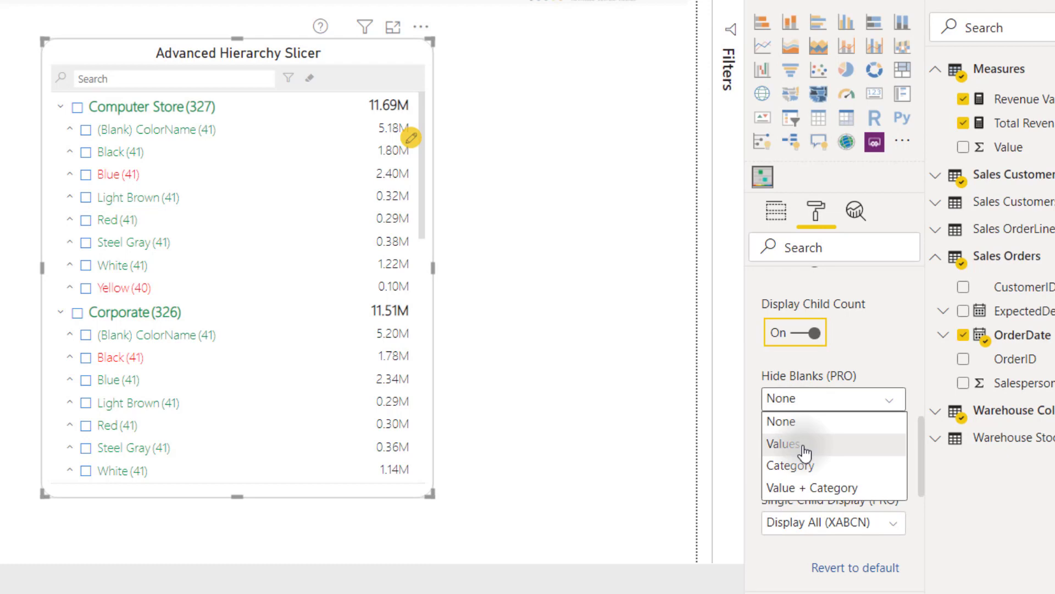
{"action": "mouse_move", "coordinate": [811, 487]}
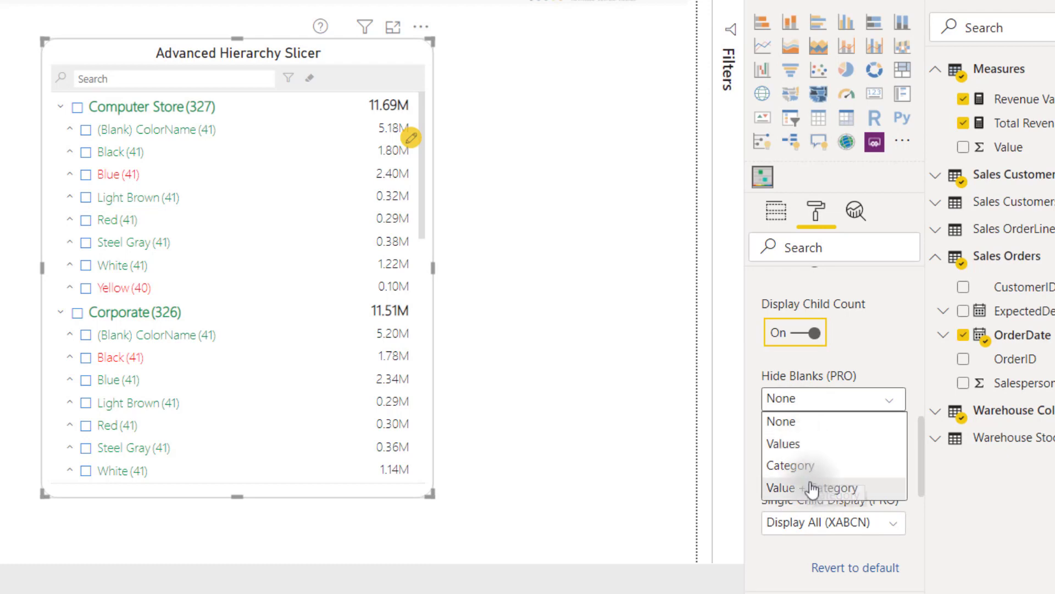
{"action": "left_click", "coordinate": [814, 487]}
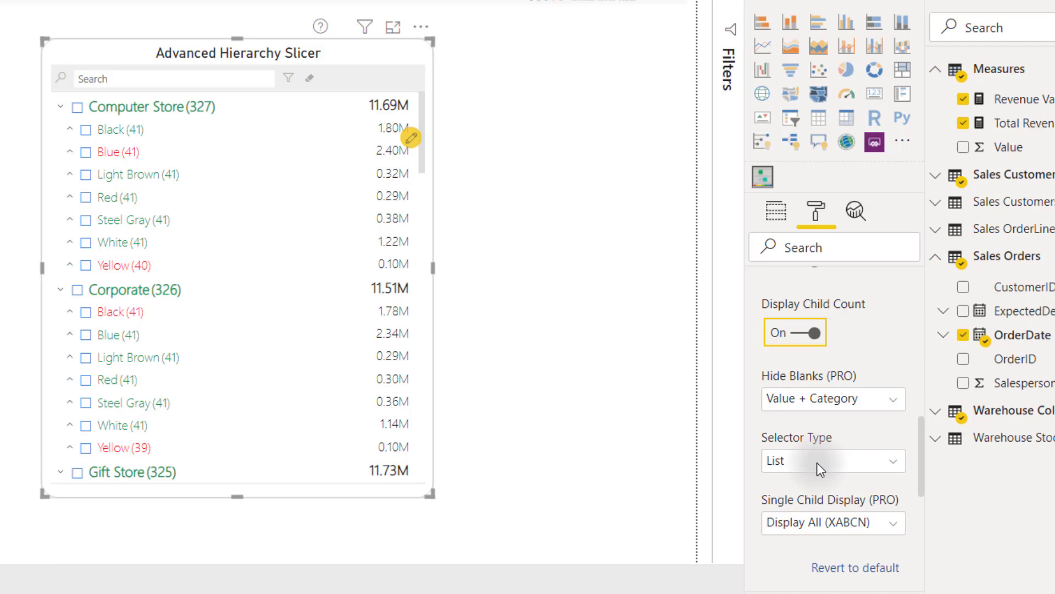
- Try the Dropdown selector type, then return the slicer to List layout
{"action": "left_click", "coordinate": [832, 460]}
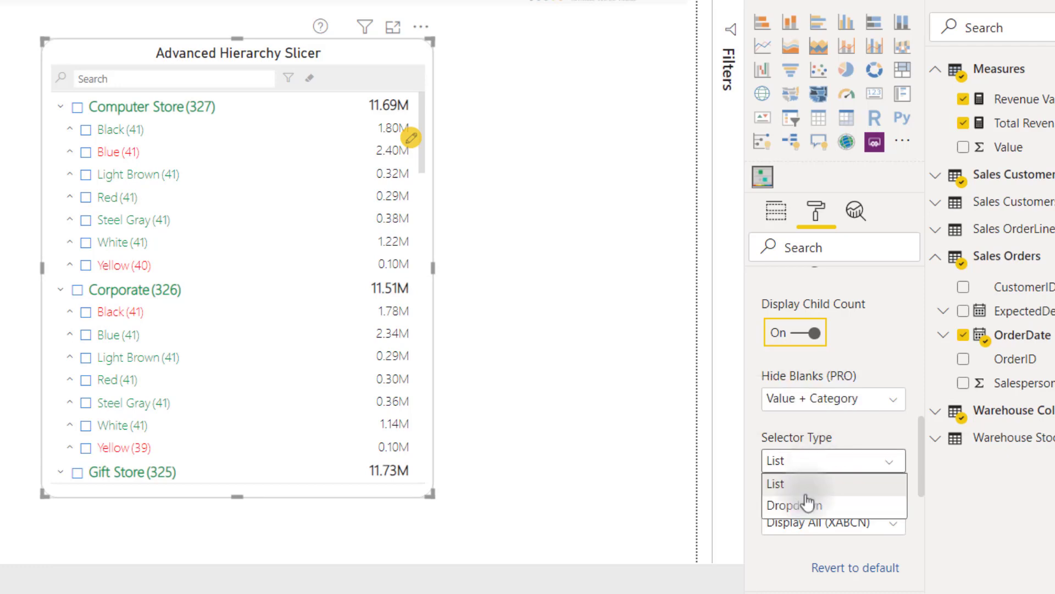
{"action": "left_click", "coordinate": [794, 504]}
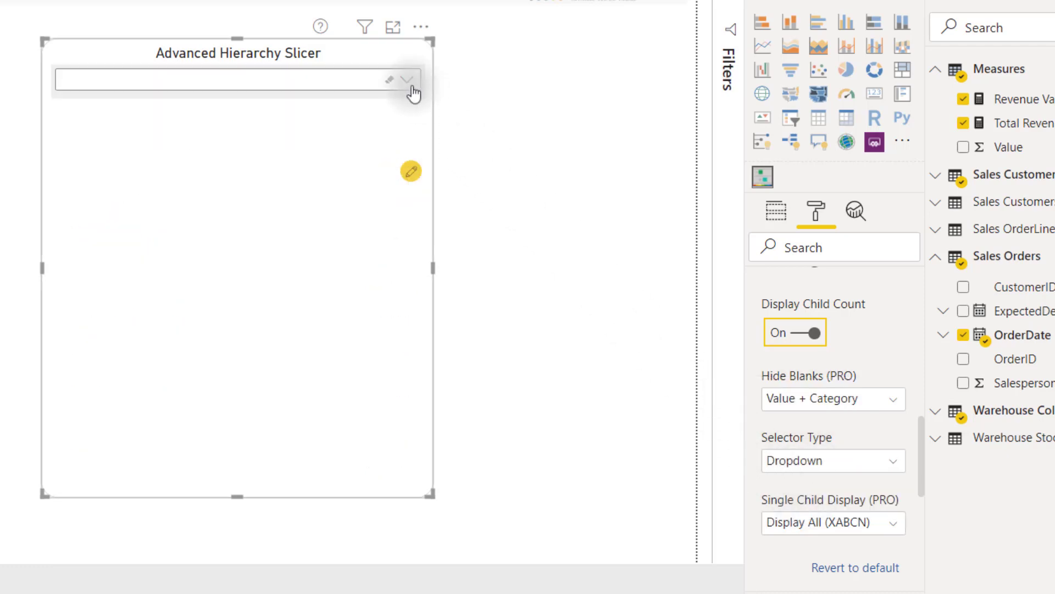
{"action": "left_click", "coordinate": [407, 79]}
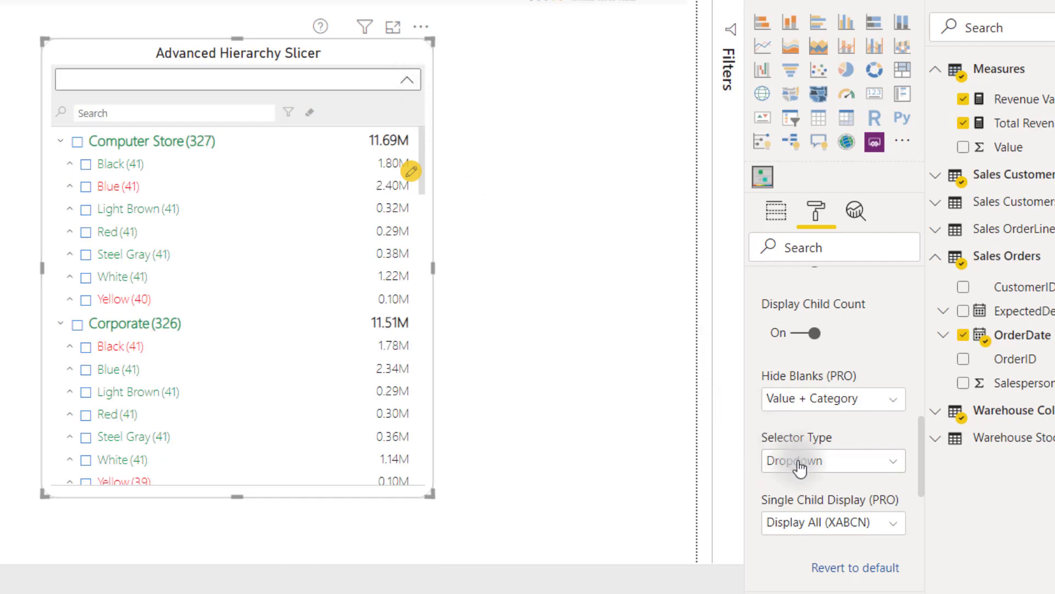
{"action": "left_click", "coordinate": [832, 461]}
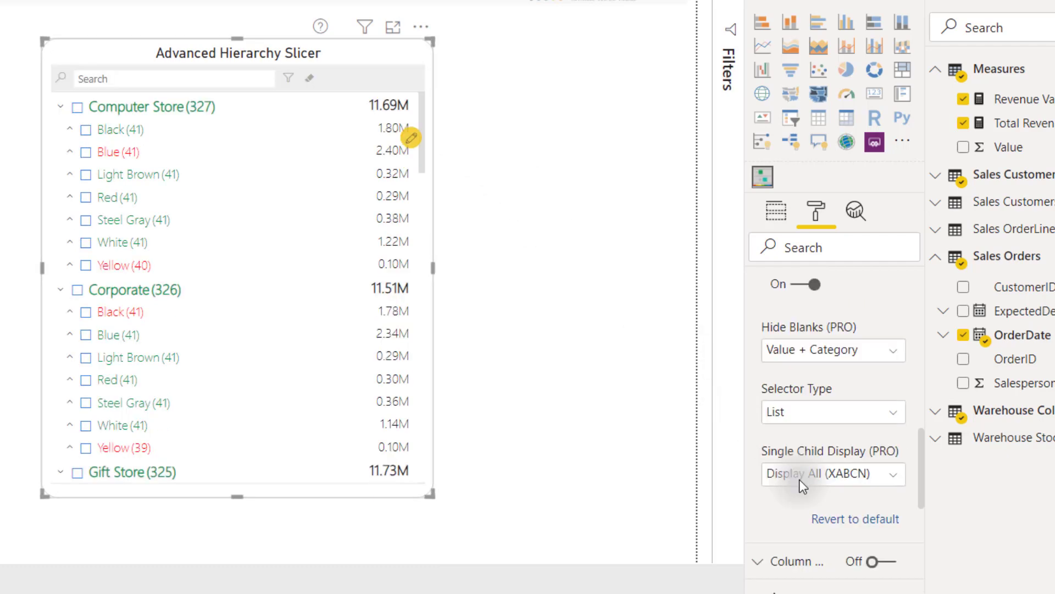
{"action": "mouse_move", "coordinate": [801, 485]}
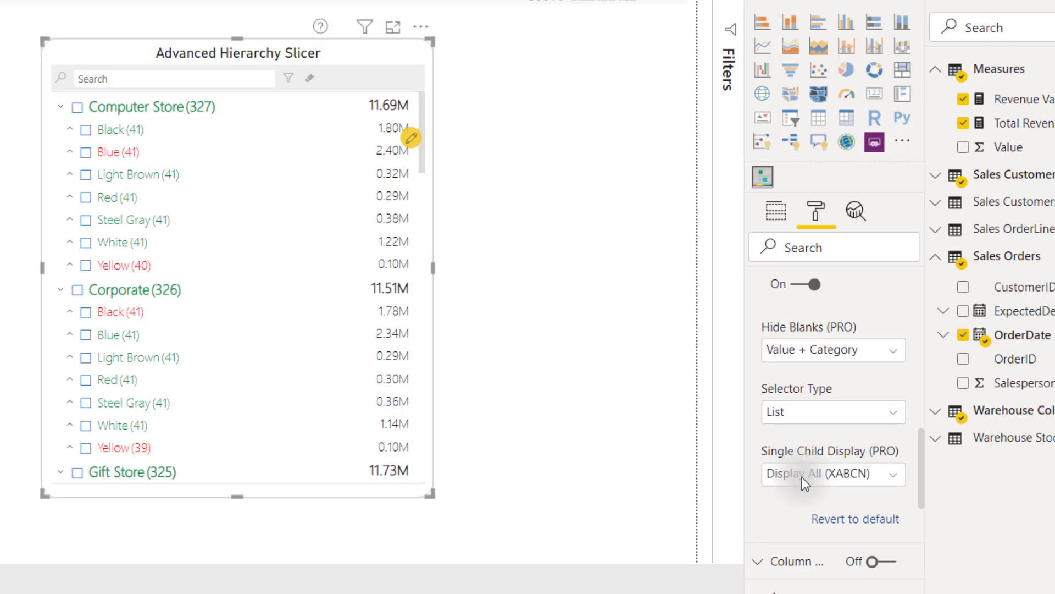
{"action": "mouse_move", "coordinate": [188, 78]}
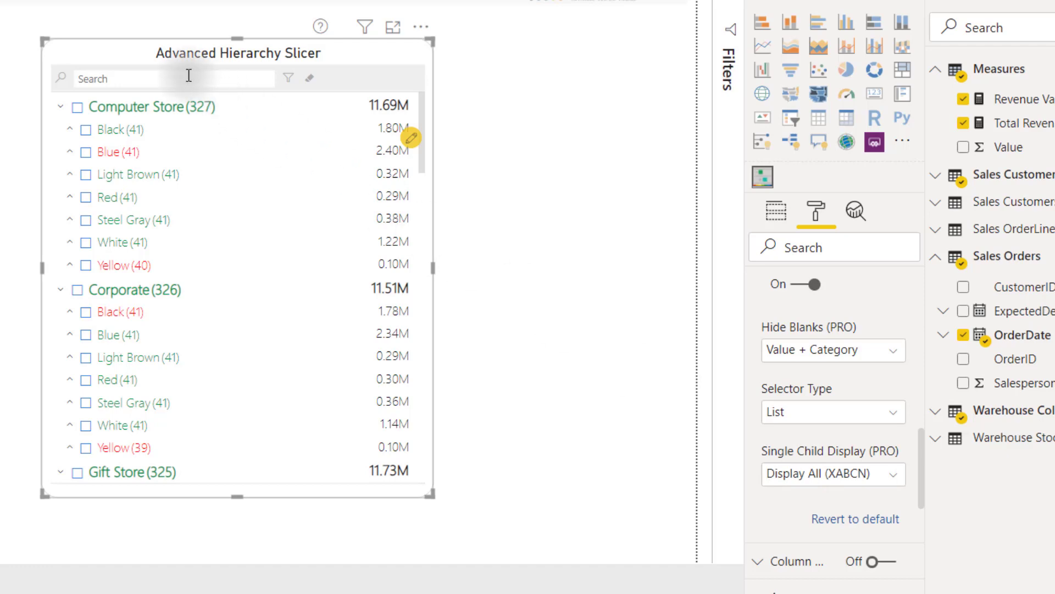
- Search the slicer for 'store blue' and browse the narrowed Blue entries
{"action": "type", "text": "store blu"}
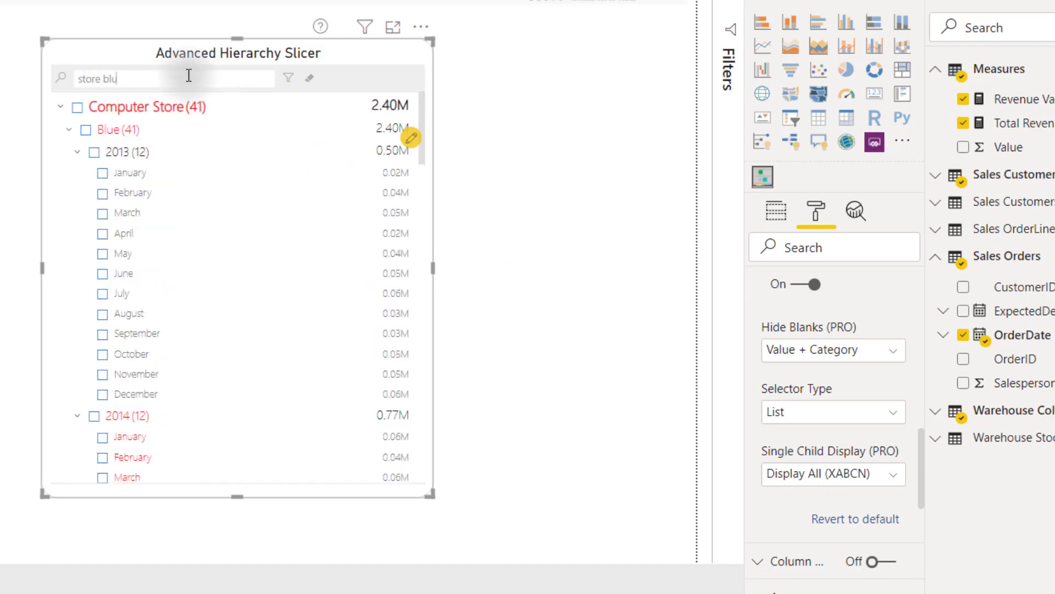
{"action": "mouse_move", "coordinate": [168, 114]}
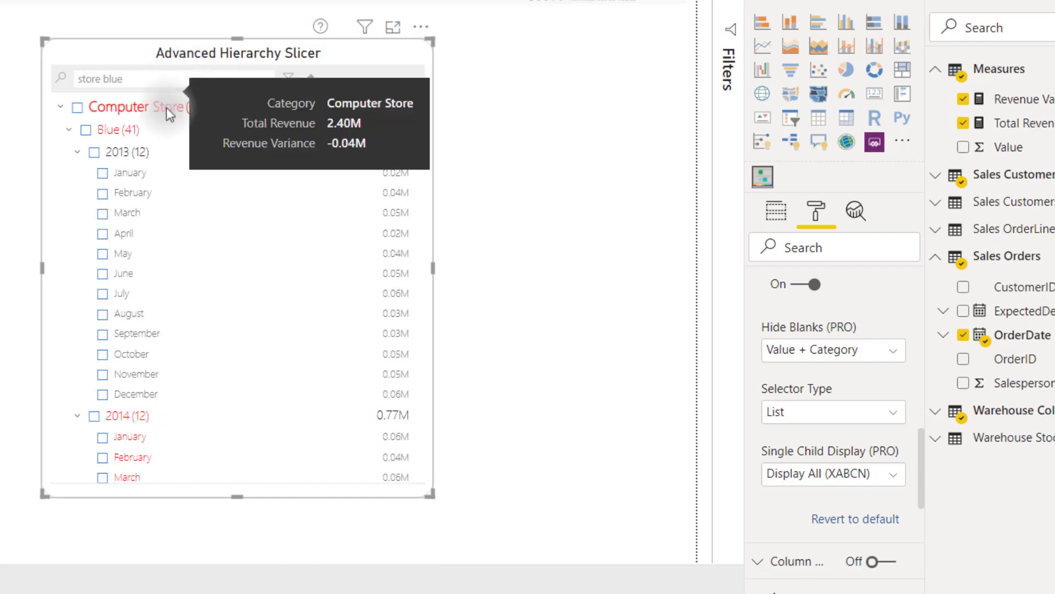
{"action": "mouse_move", "coordinate": [167, 114]}
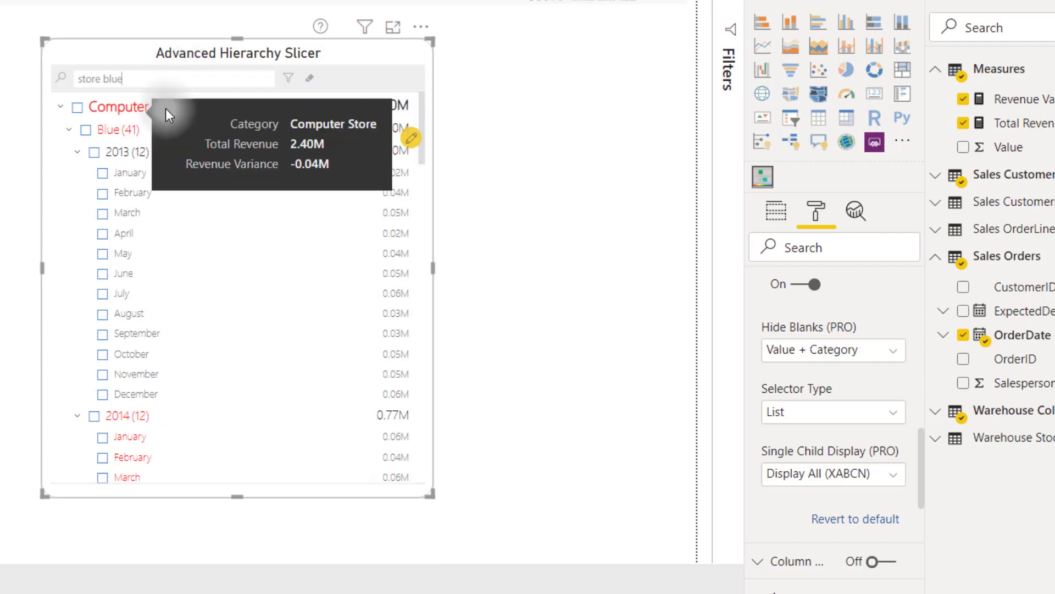
{"action": "scroll", "scroll_direction": "down", "scroll_amount": 3}
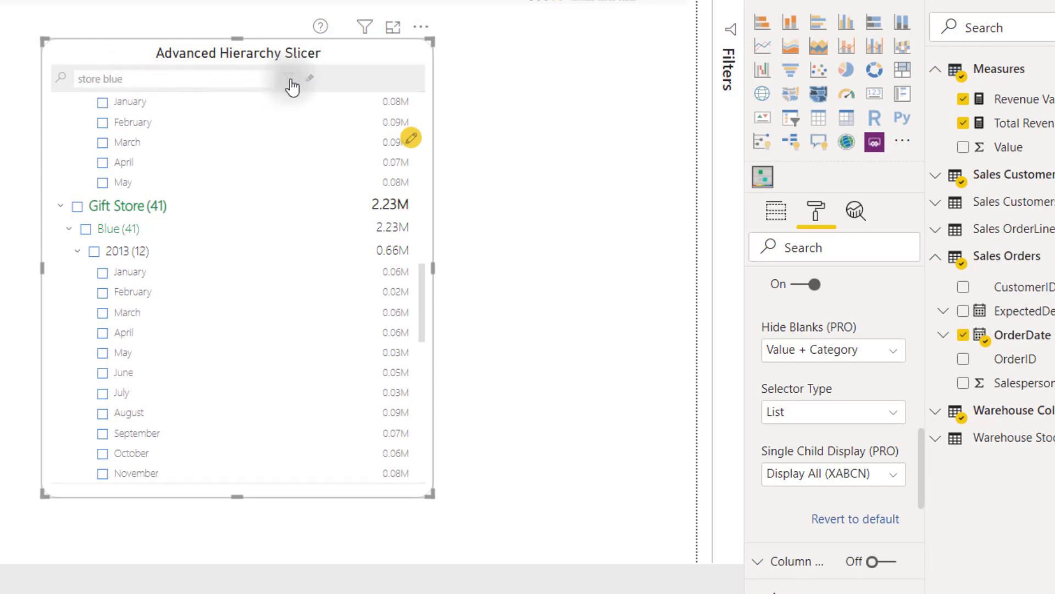
- Apply a 'Greater than 50000' value filter to the slicer's months
{"action": "left_click", "coordinate": [291, 79]}
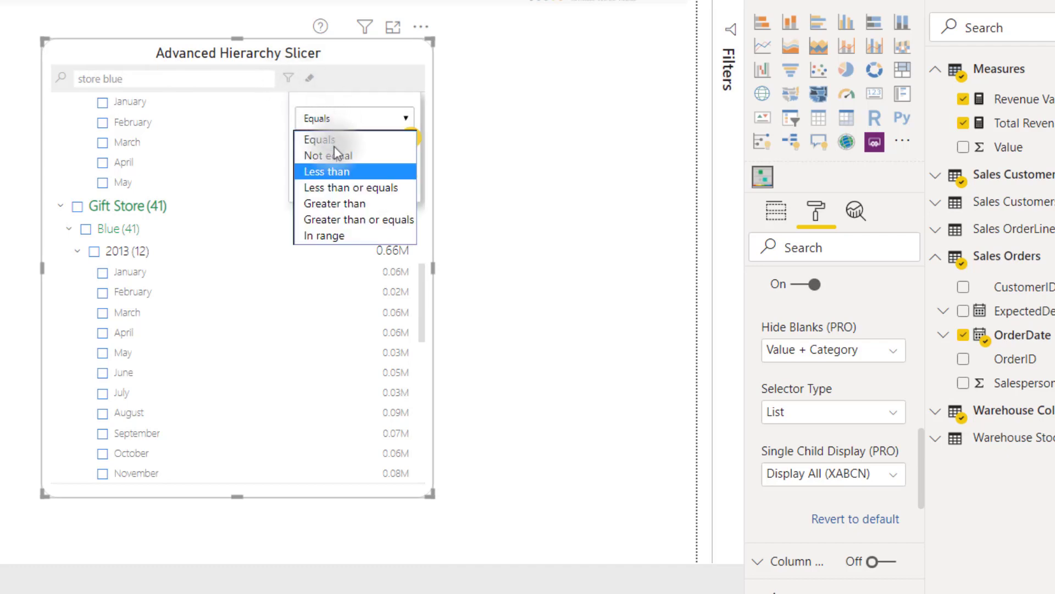
{"action": "left_click", "coordinate": [333, 204]}
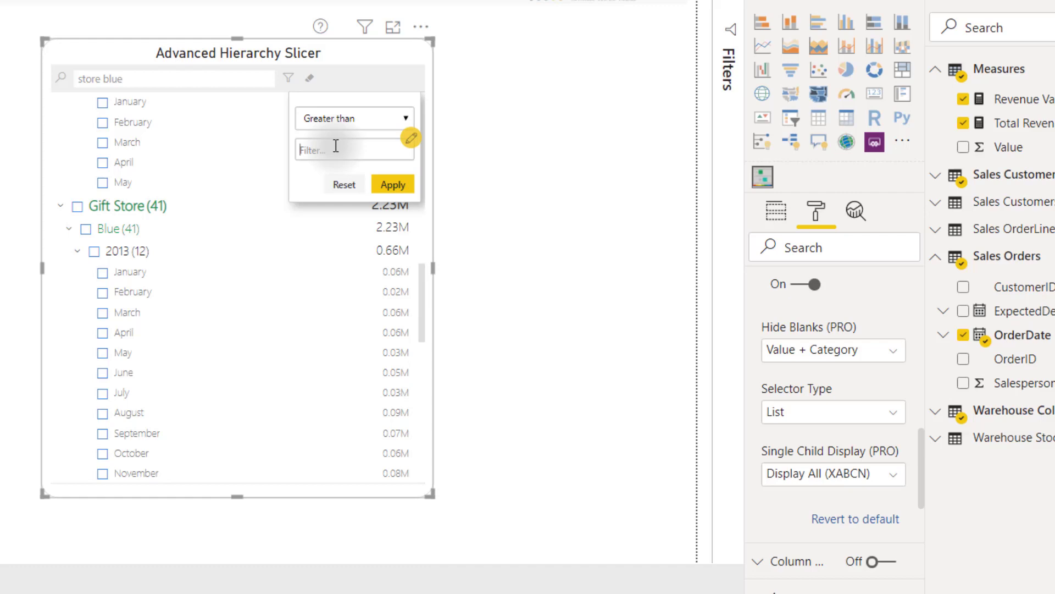
{"action": "type", "text": "50000"}
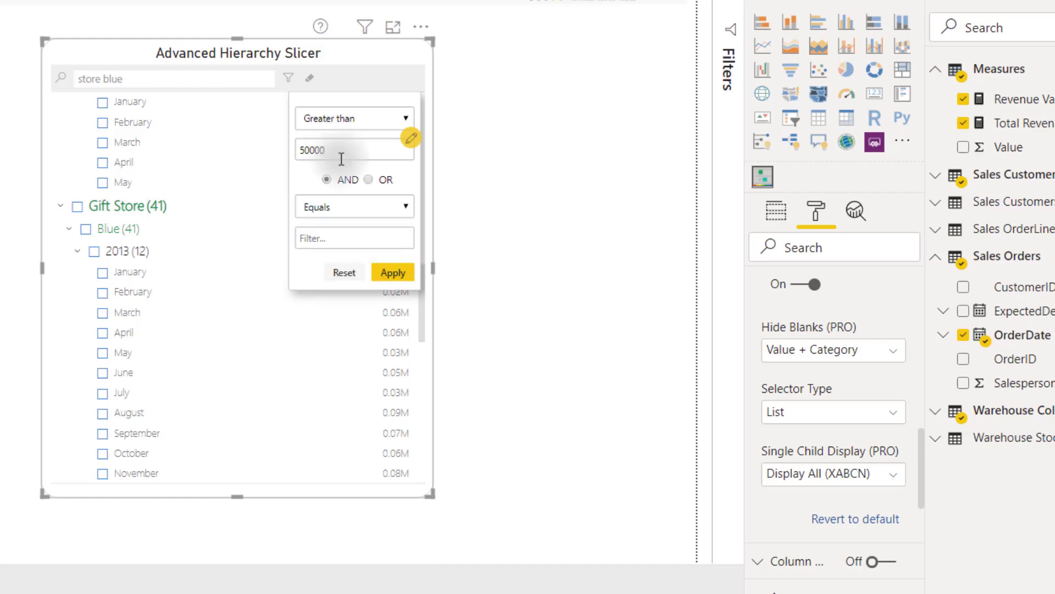
{"action": "scroll", "scroll_direction": "down", "scroll_amount": 3}
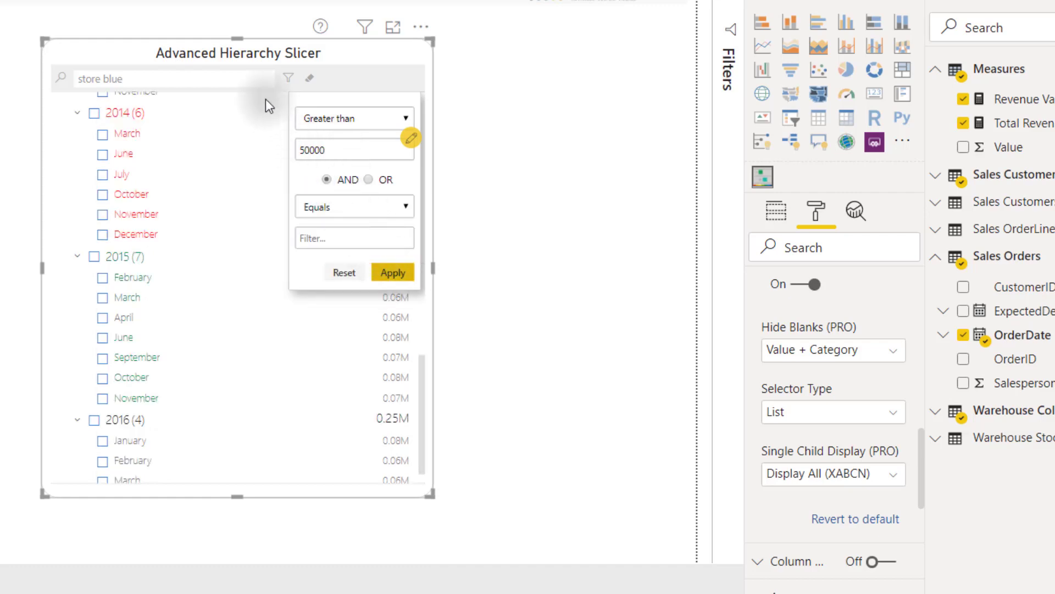
{"action": "mouse_move", "coordinate": [360, 69]}
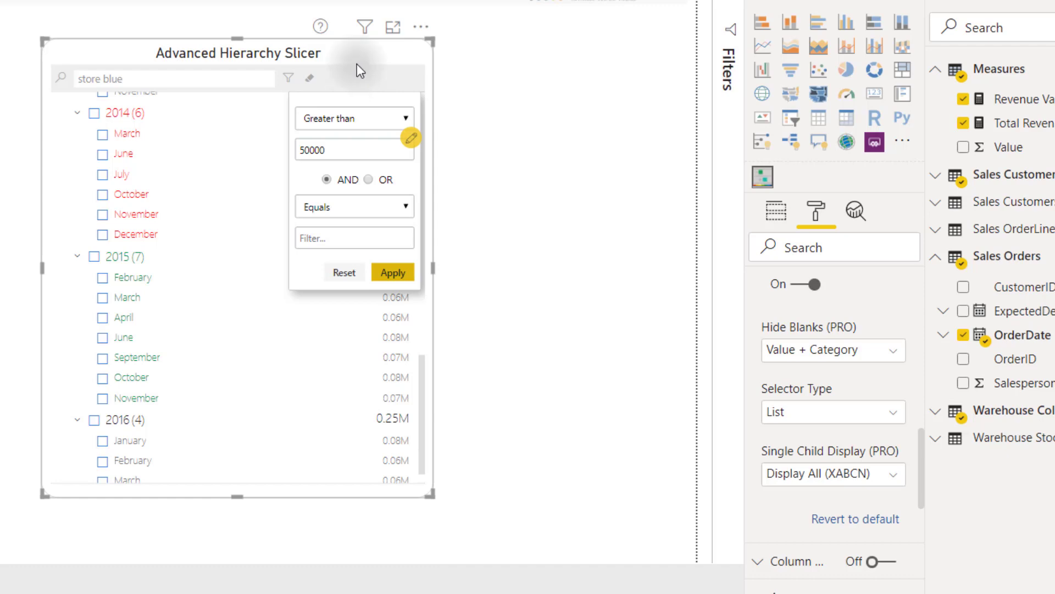
{"action": "mouse_move", "coordinate": [339, 275]}
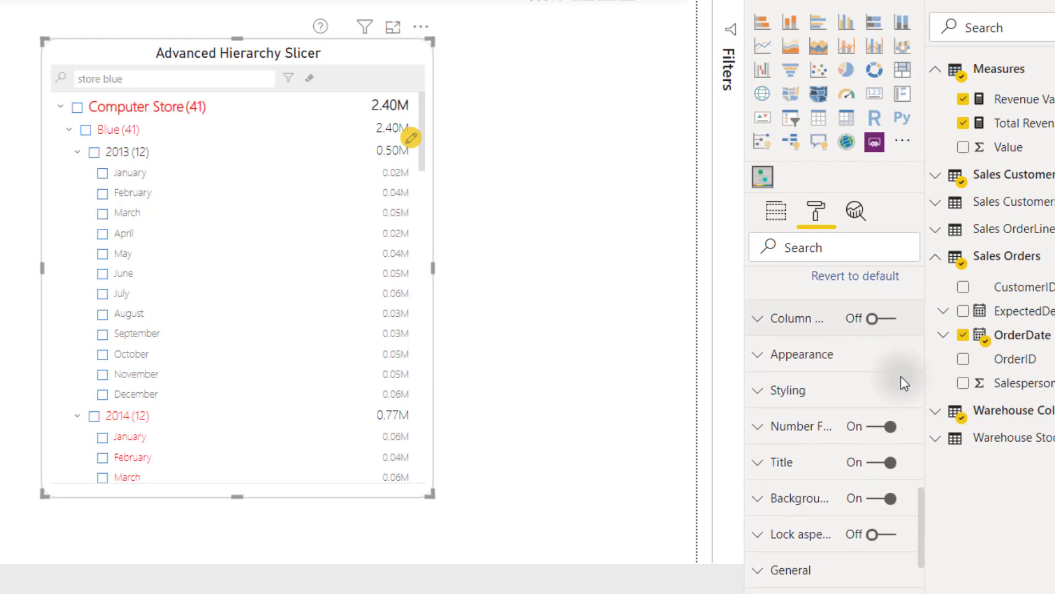
- Expand the Appearance settings and list the Interaction State choices
{"action": "left_click", "coordinate": [800, 354]}
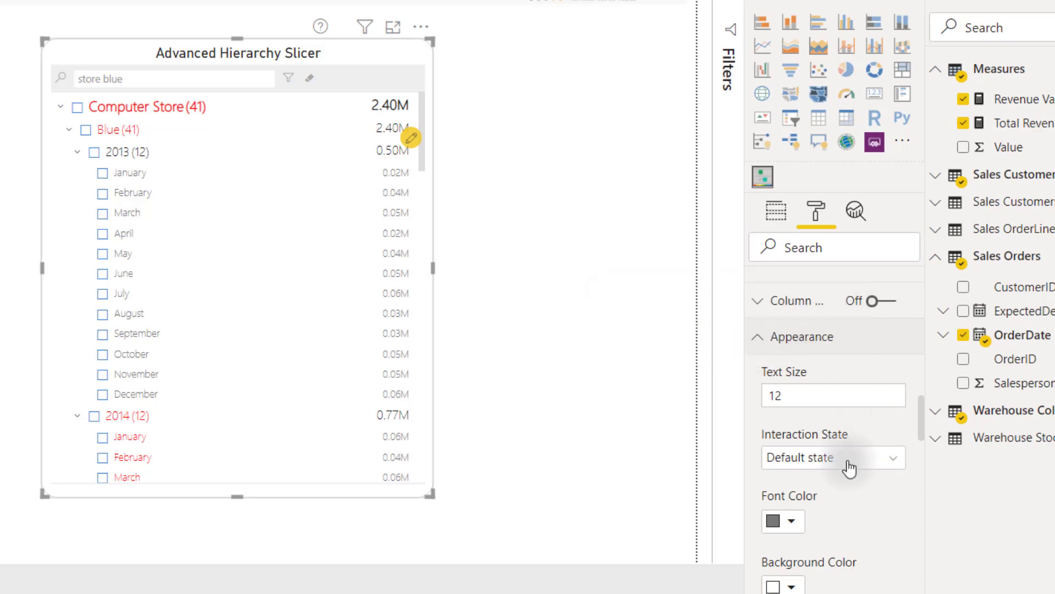
{"action": "left_click", "coordinate": [832, 457]}
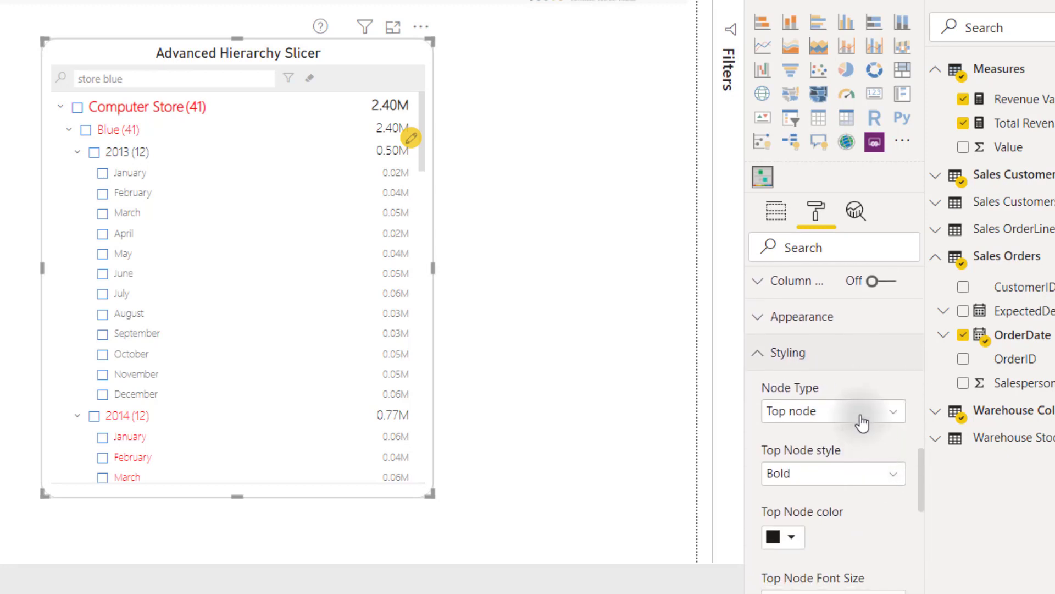
{"action": "mouse_move", "coordinate": [862, 422]}
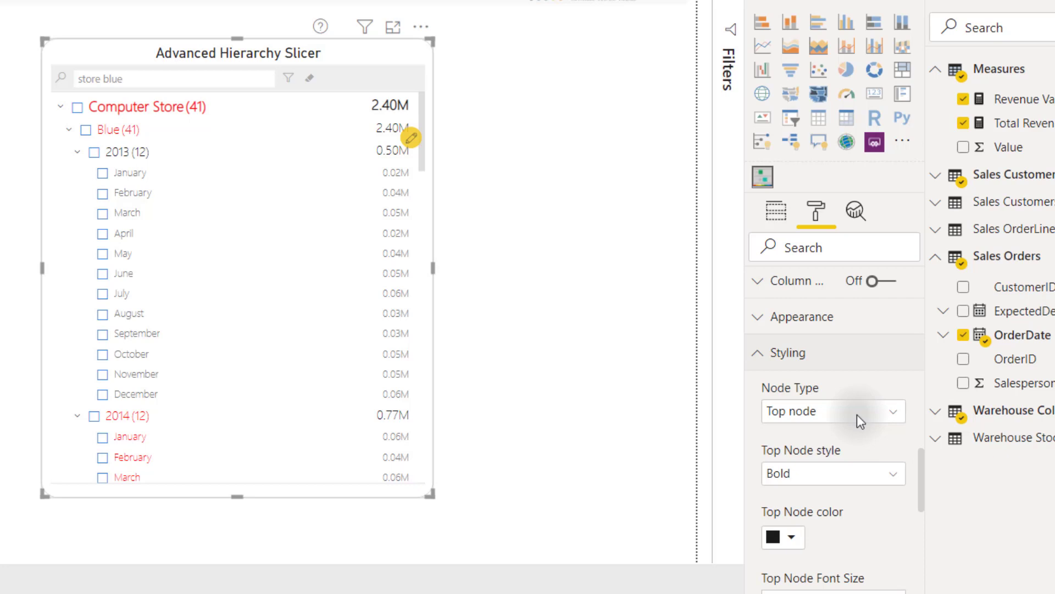
- In Styling, list the expand/collapse icon choices Arrow and Plus/Minus
{"action": "scroll", "scroll_direction": "down", "scroll_amount": 3}
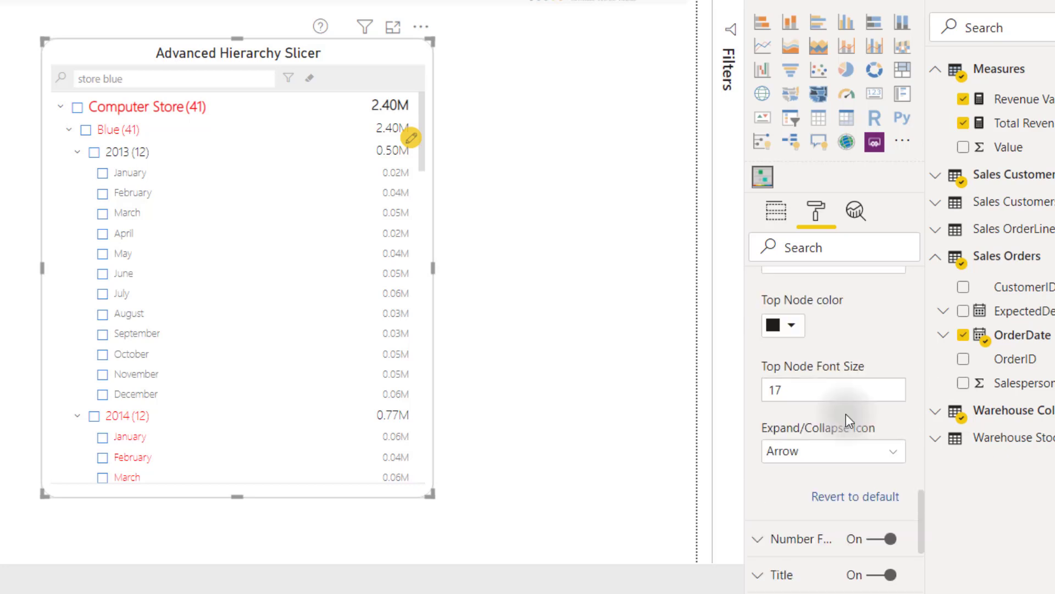
{"action": "mouse_move", "coordinate": [825, 460]}
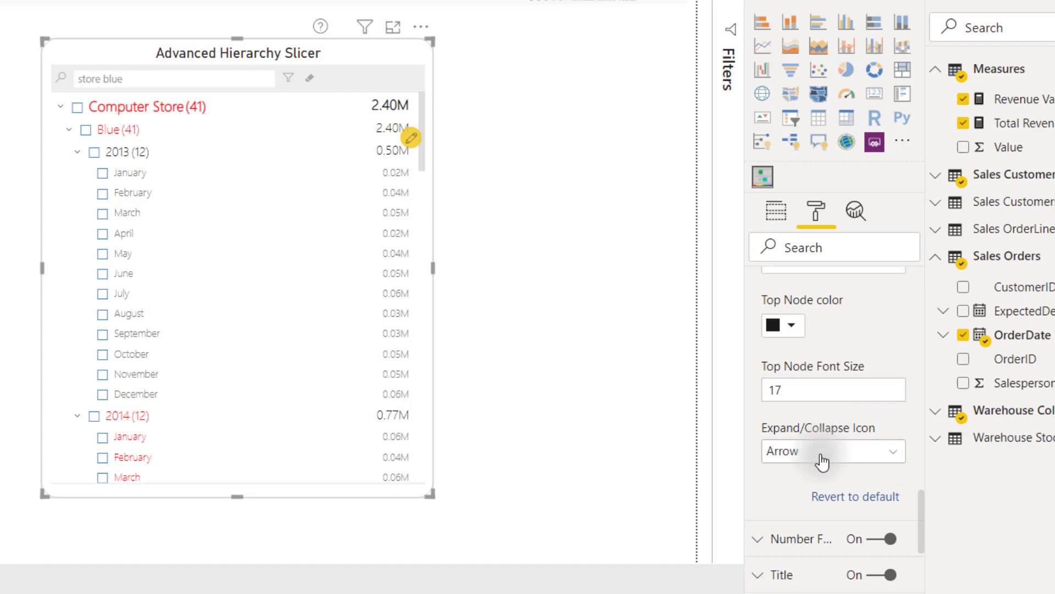
{"action": "left_click", "coordinate": [832, 451]}
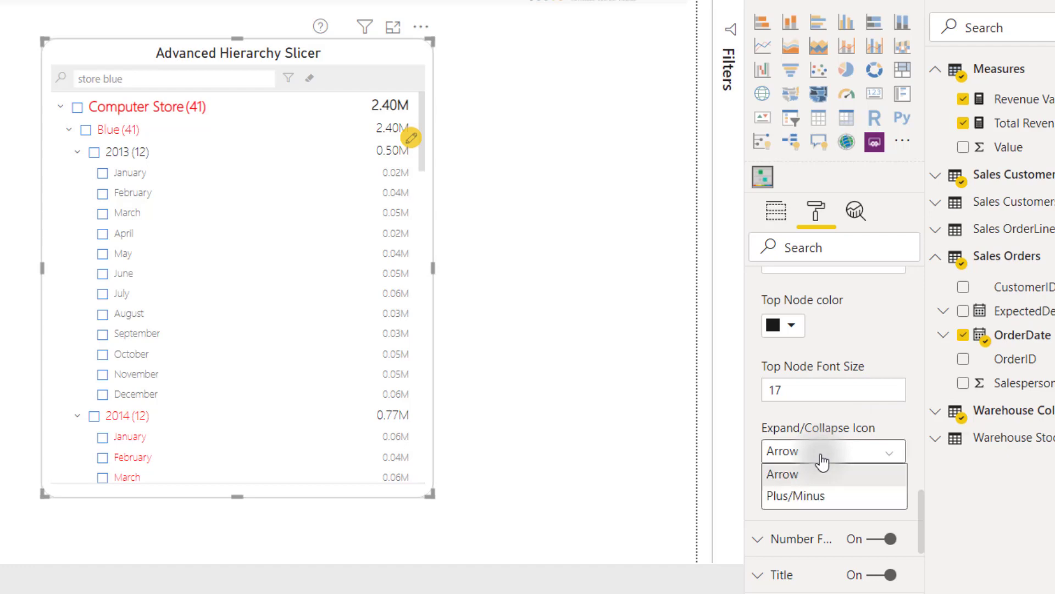